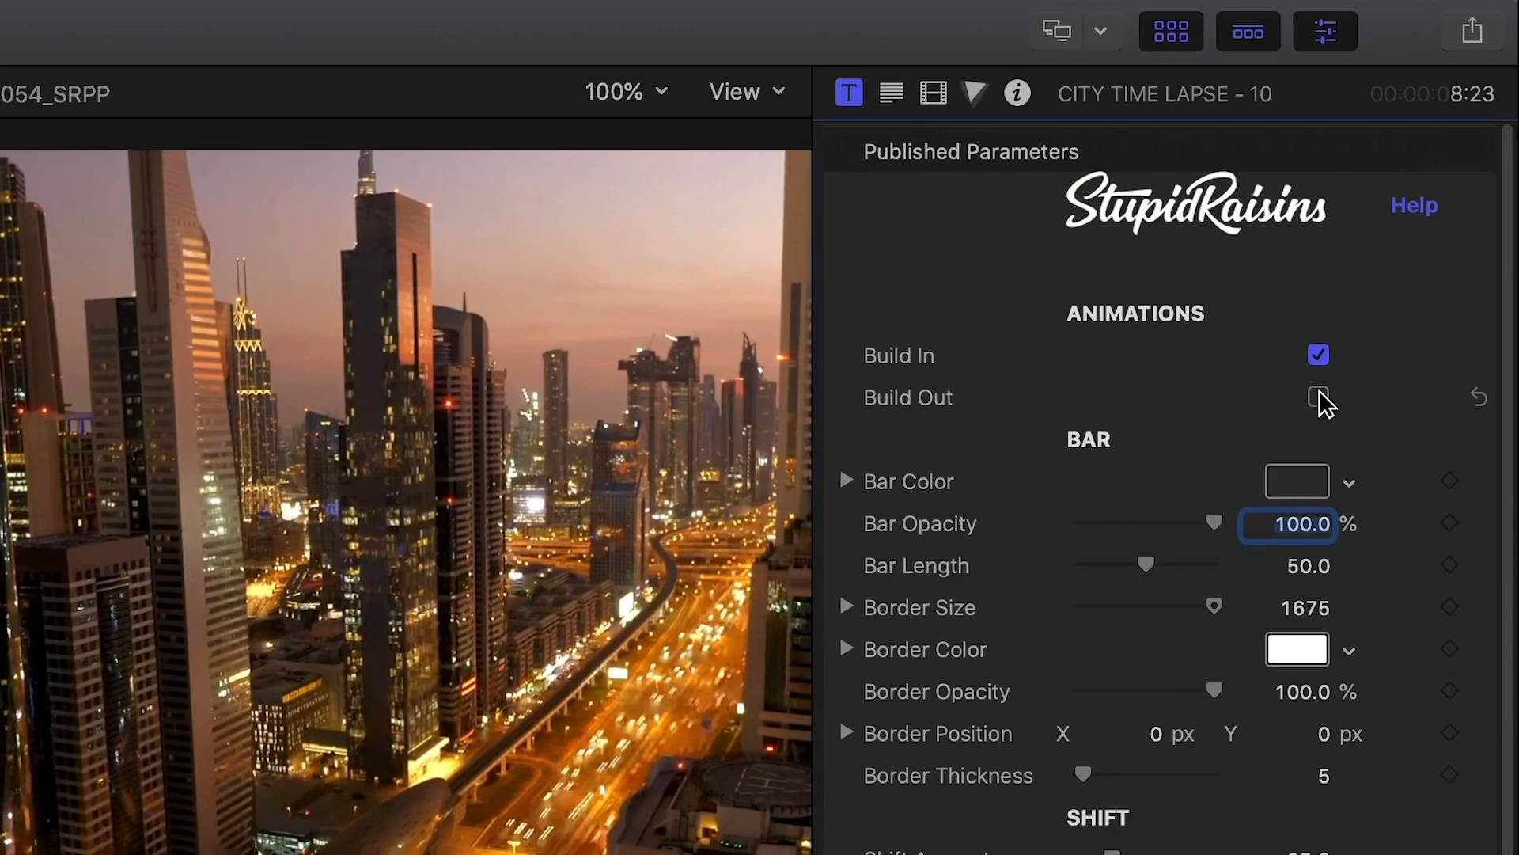
- Enable the Build Out animation under Animations in the title's Published Parameters
left_click(1317, 397)
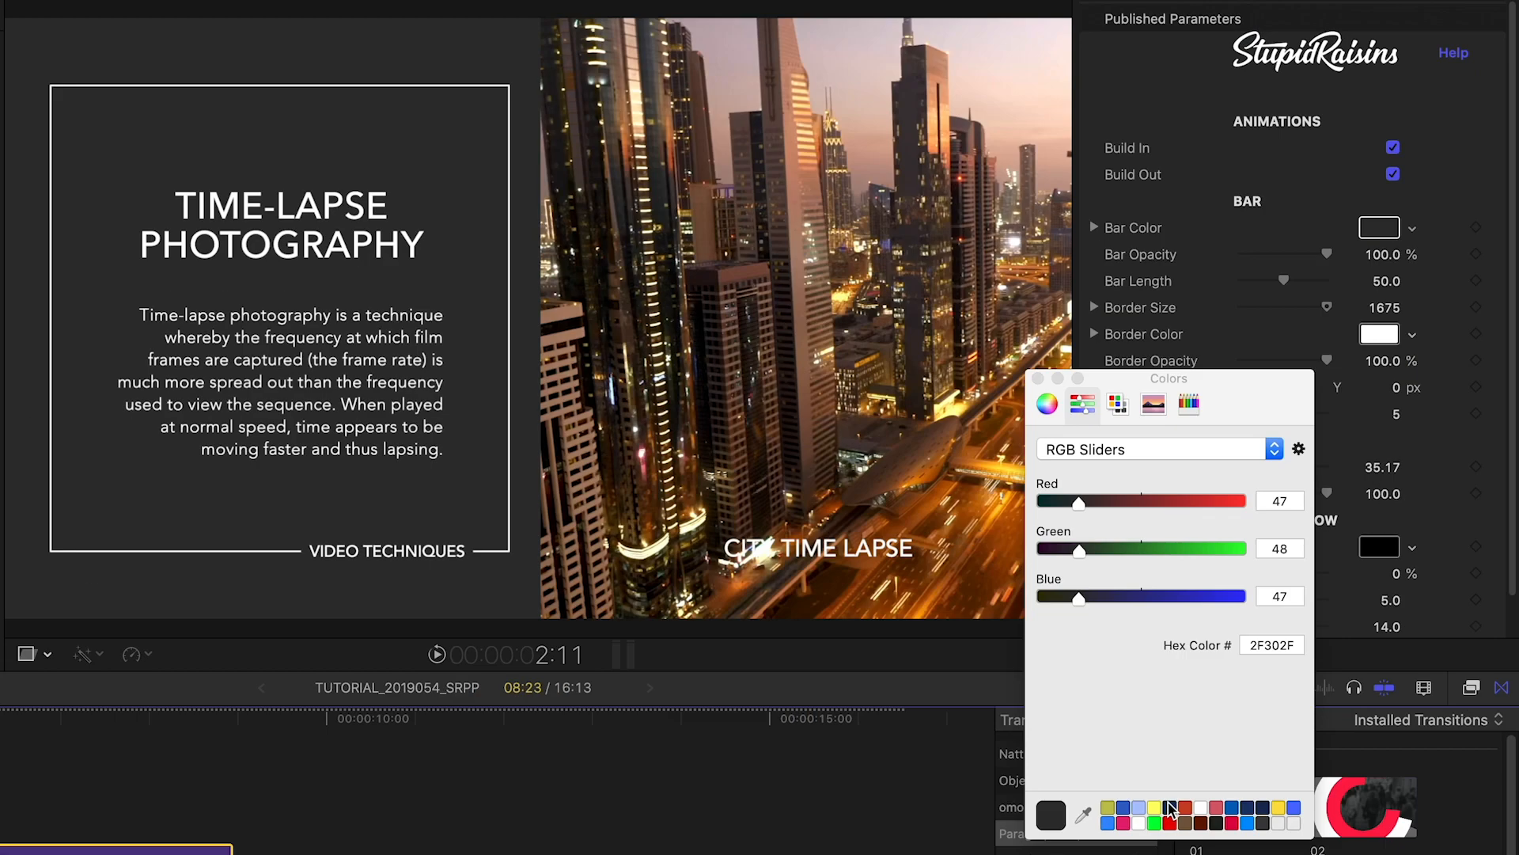
mouse_move(1235, 814)
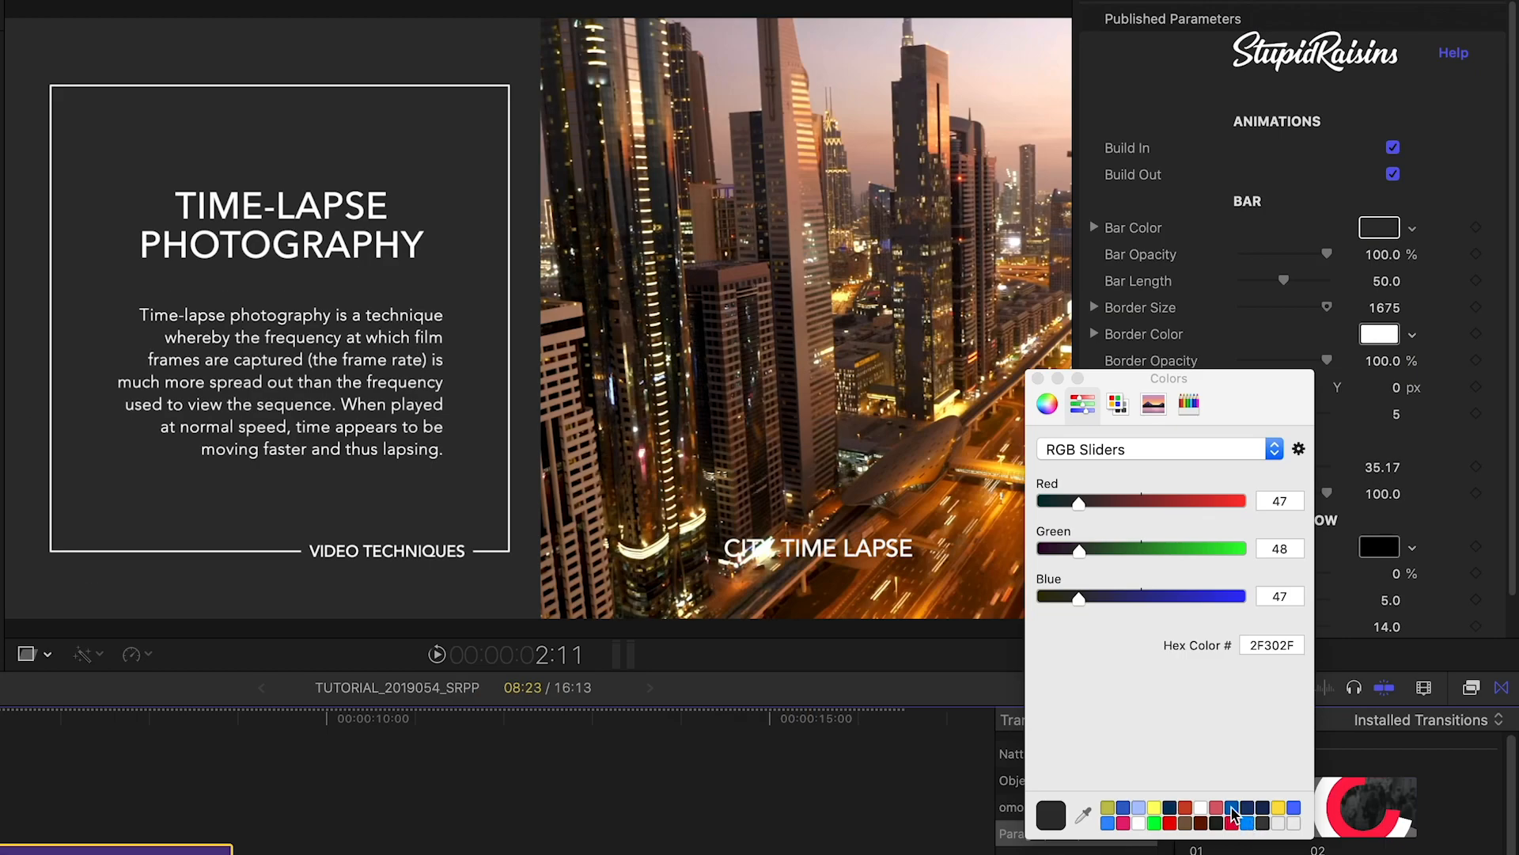